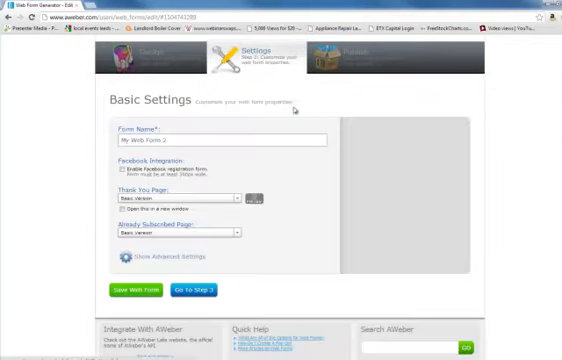
Step: Select the default form name 'My Web Form 2' in the Form Name box
{"action": "triple_click", "coordinate": [218, 141]}
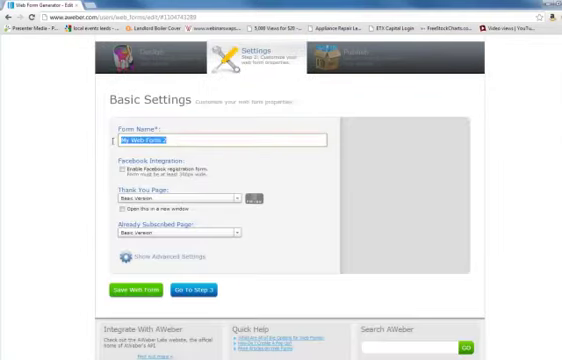